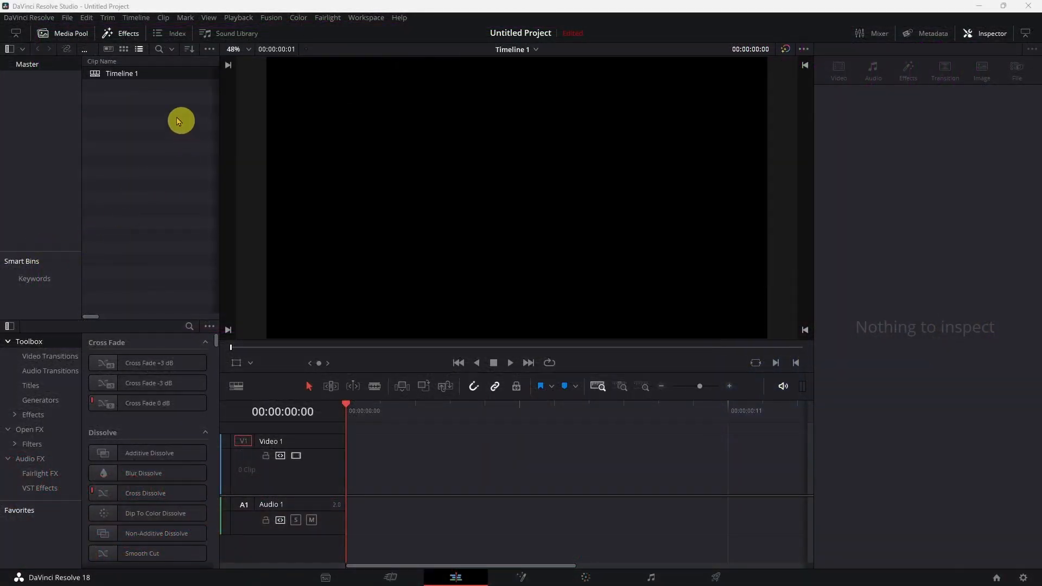
mouse_move(138, 163)
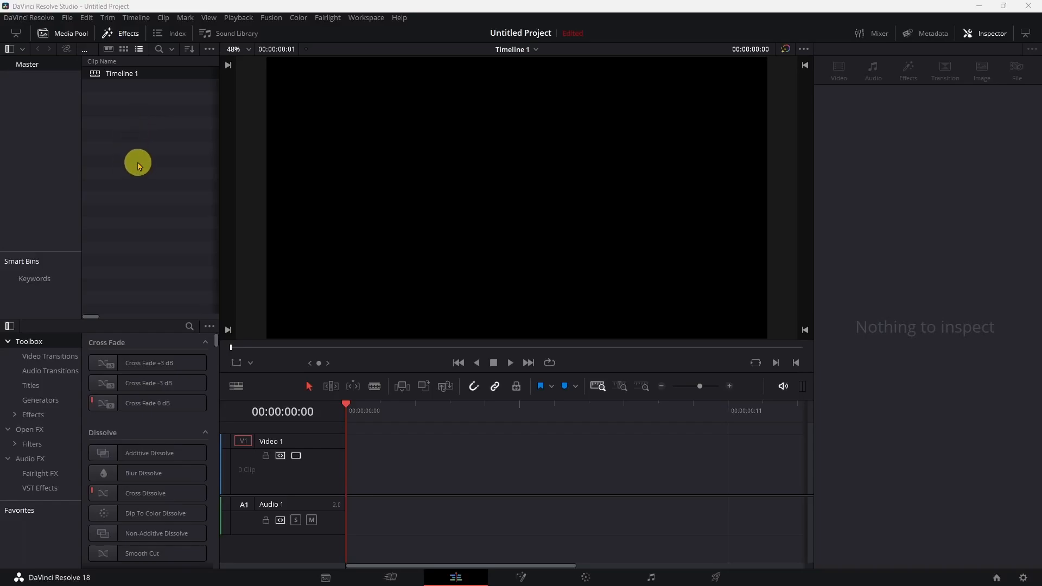
mouse_move(140, 174)
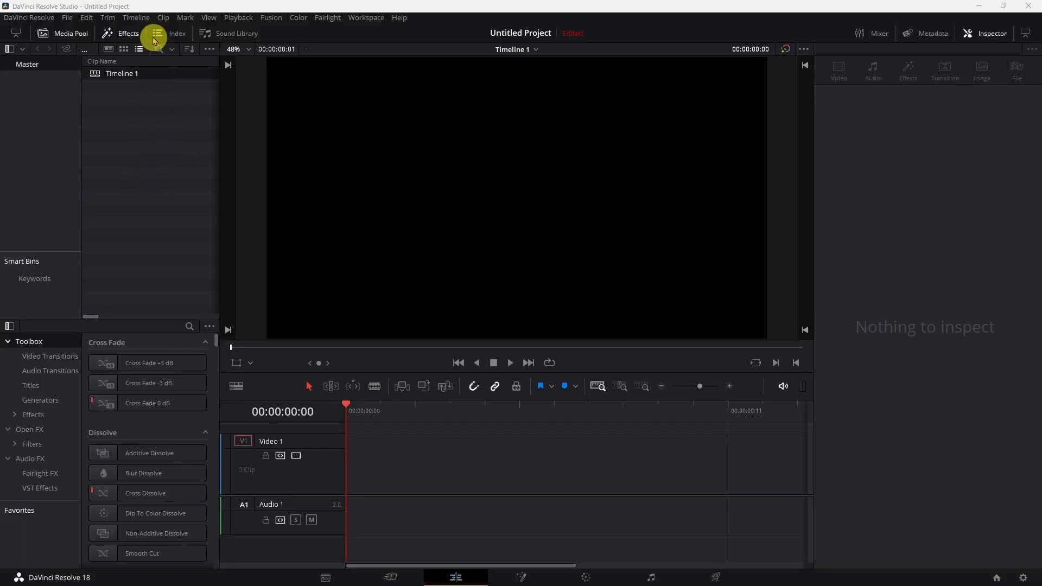
Show the Titles generators in the Effects library and place a Text+ clip on the timeline.
left_click(128, 34)
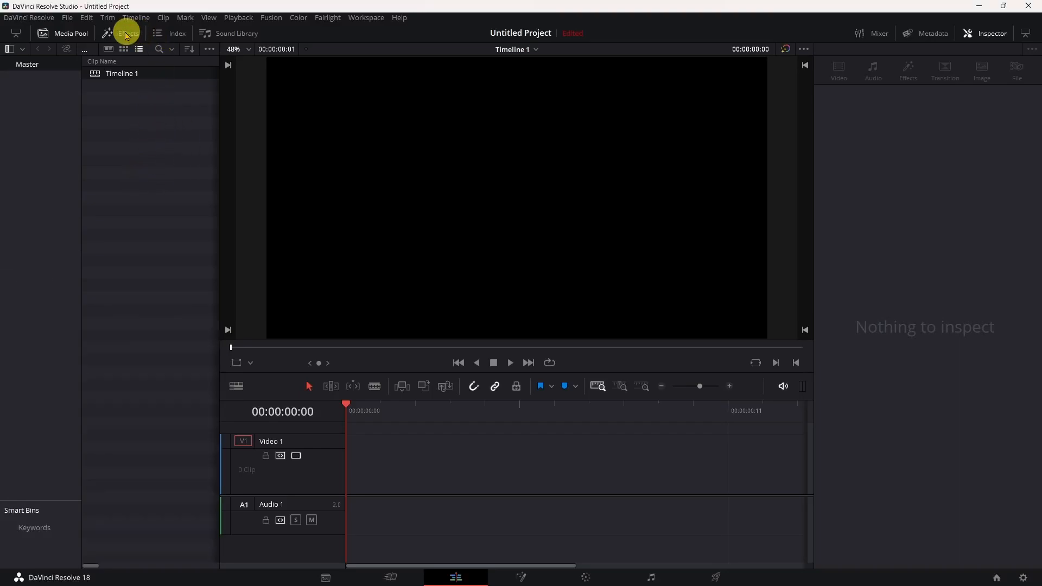
left_click(125, 34)
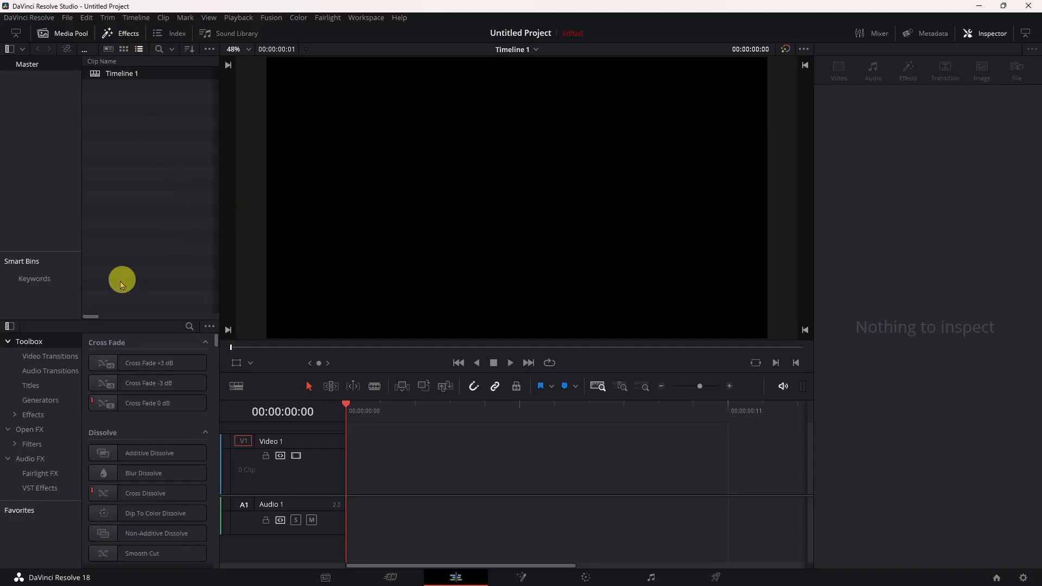
left_click(30, 386)
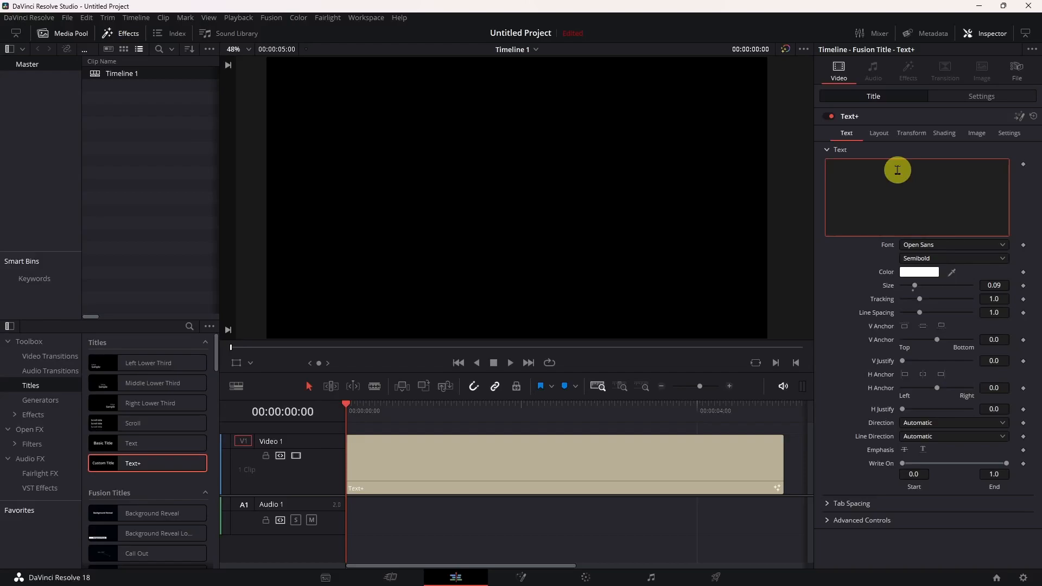
Enter the title text as Line 1, Line 2 and Line 3 on separate lines.
type("L")
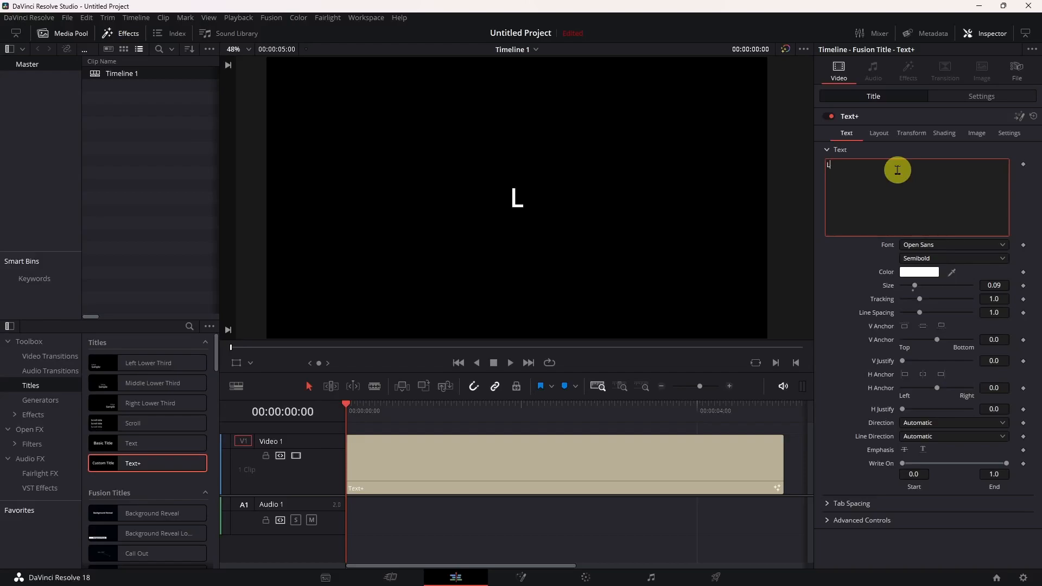
type("ine 1")
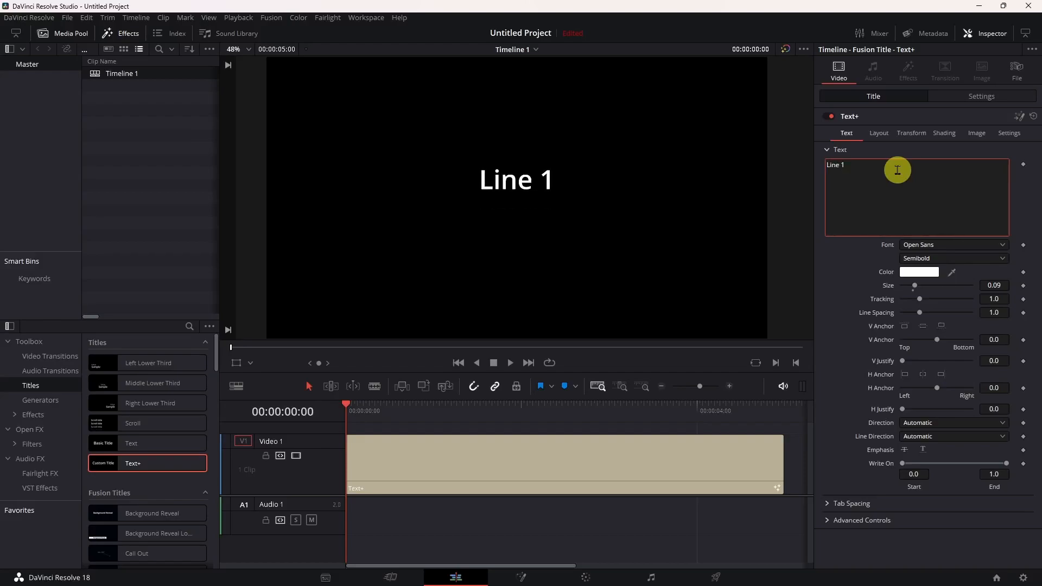
type("Line")
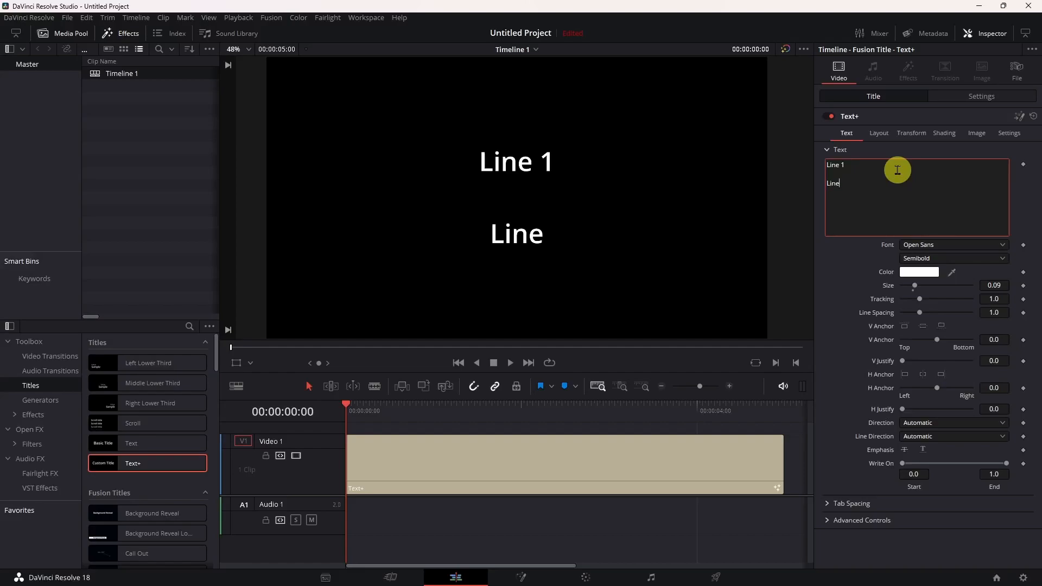
type("2")
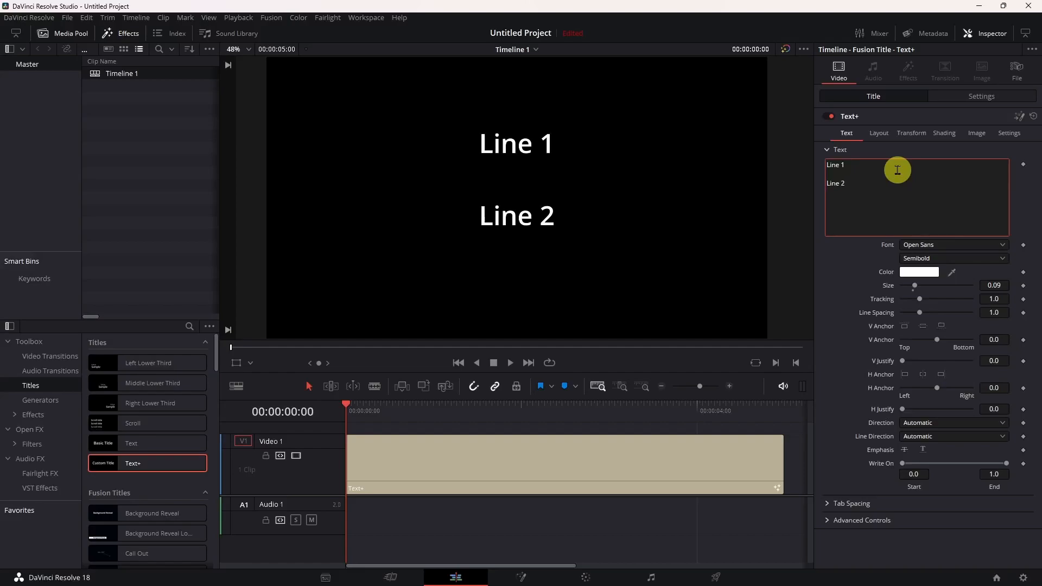
type("Line 3")
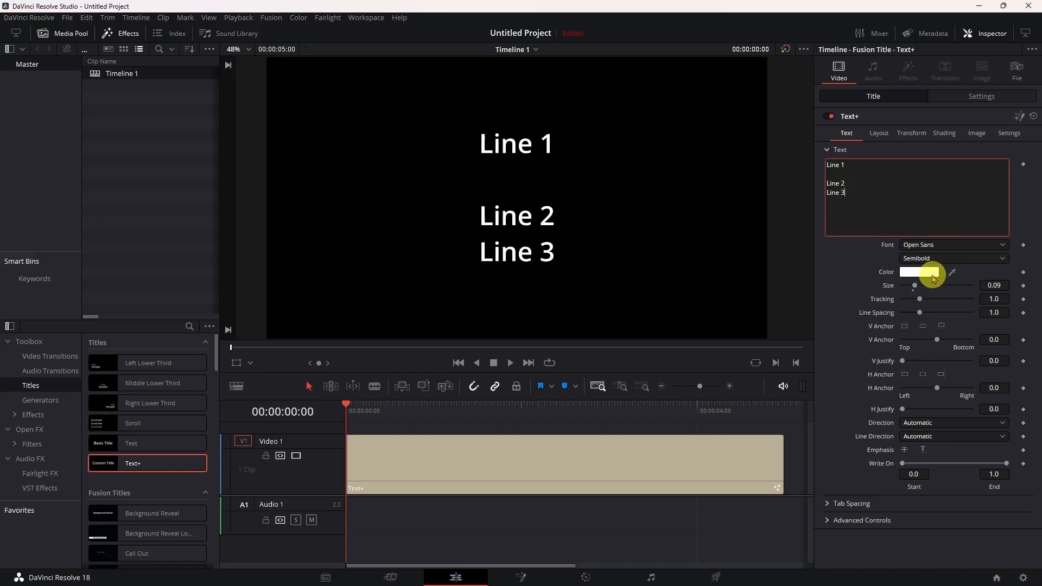
left_click(919, 271)
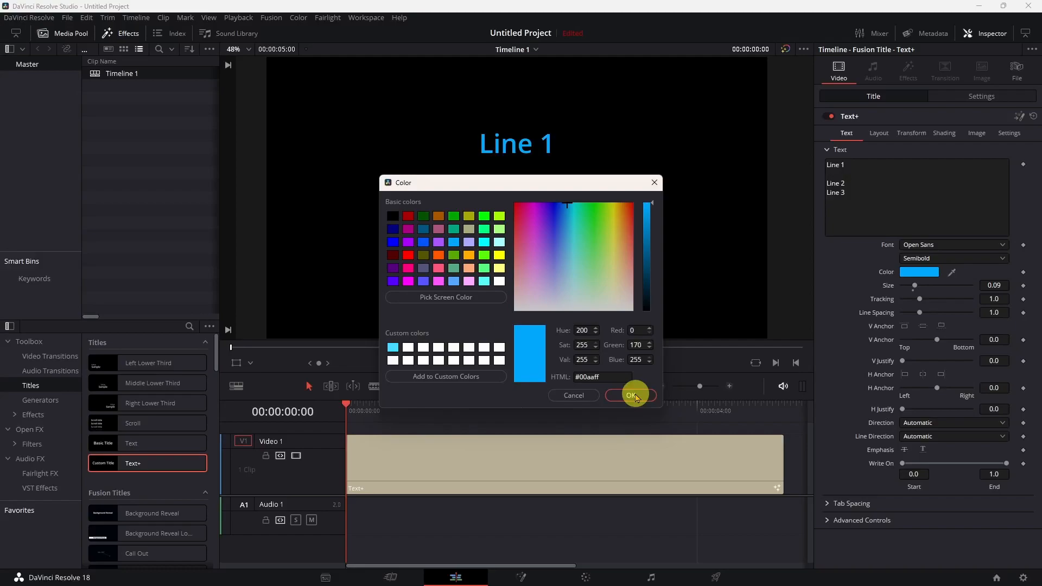
left_click(629, 395)
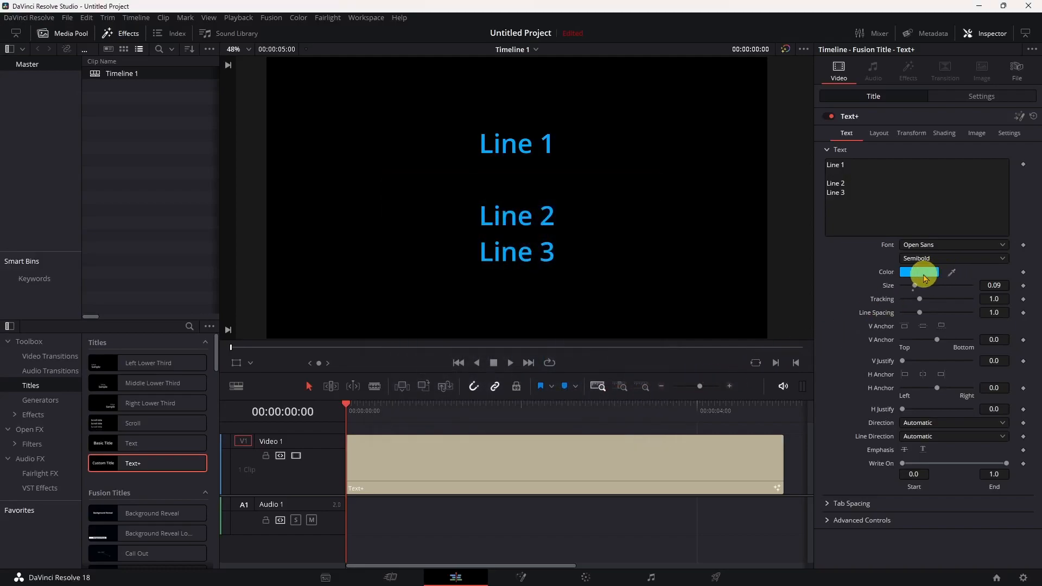
left_click(918, 272)
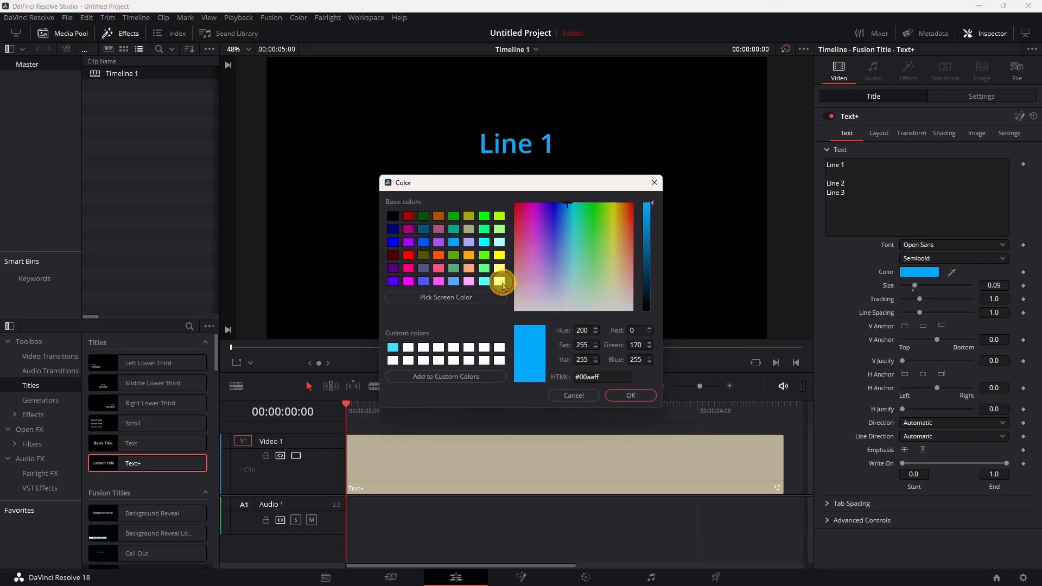
left_click(628, 395)
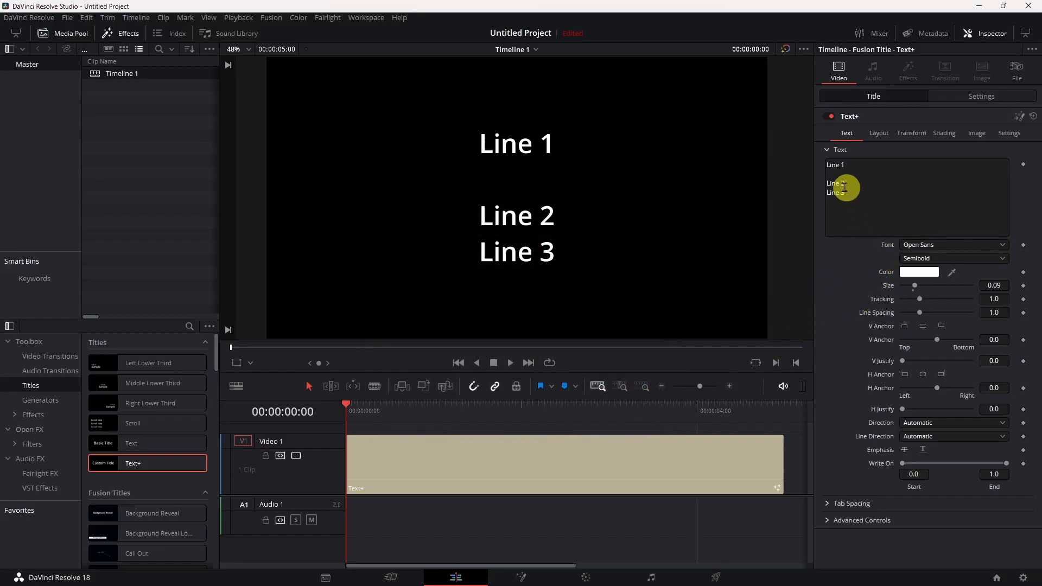
double_click(835, 182)
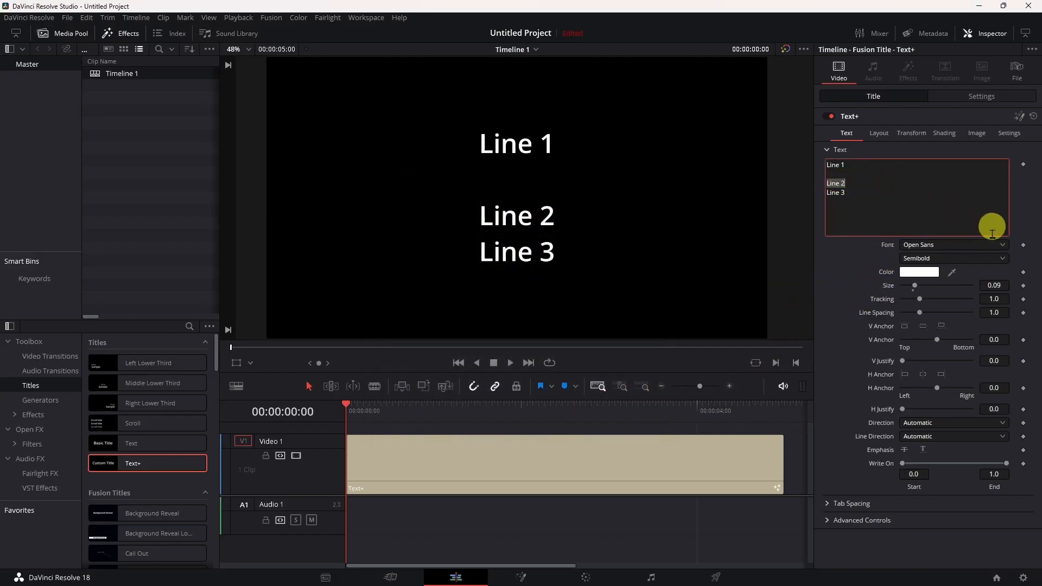
left_click(919, 271)
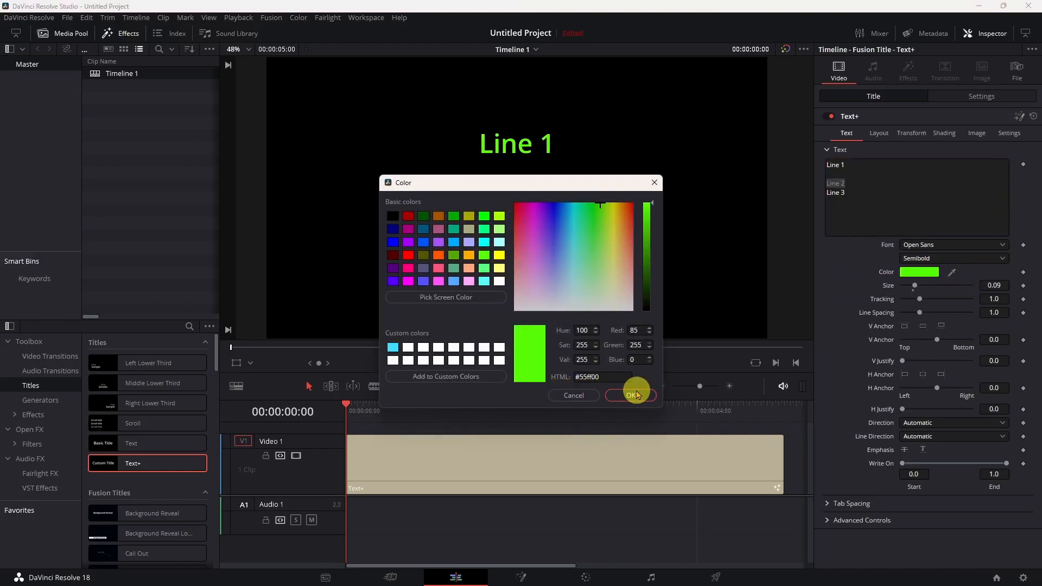
left_click(629, 395)
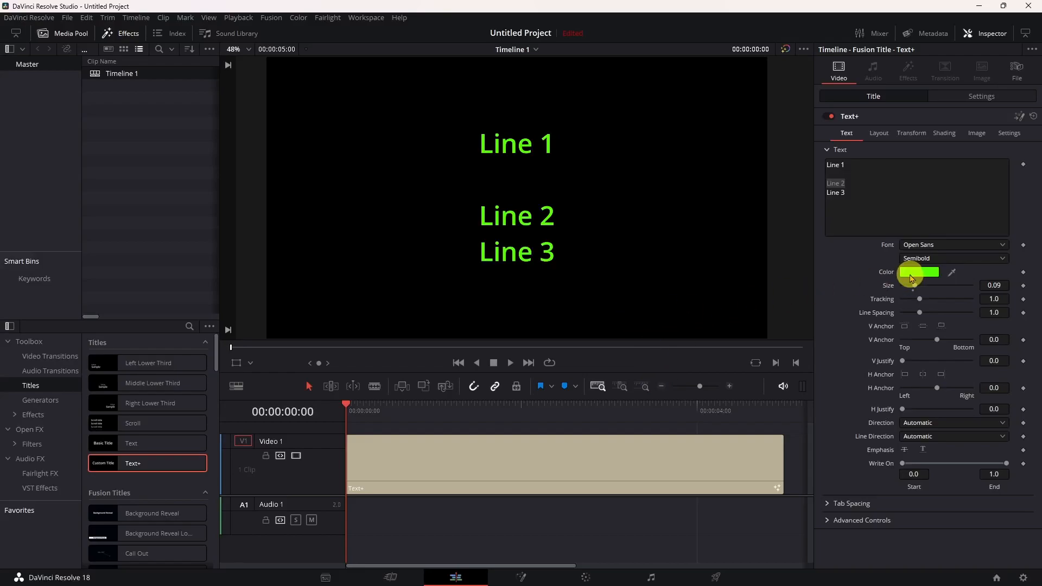
left_click(919, 271)
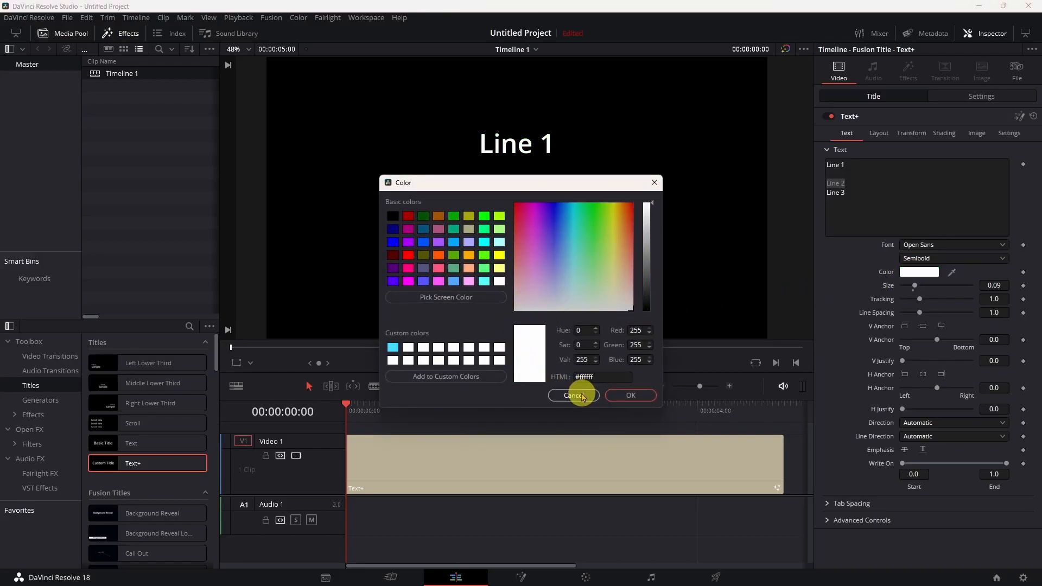
left_click(573, 395)
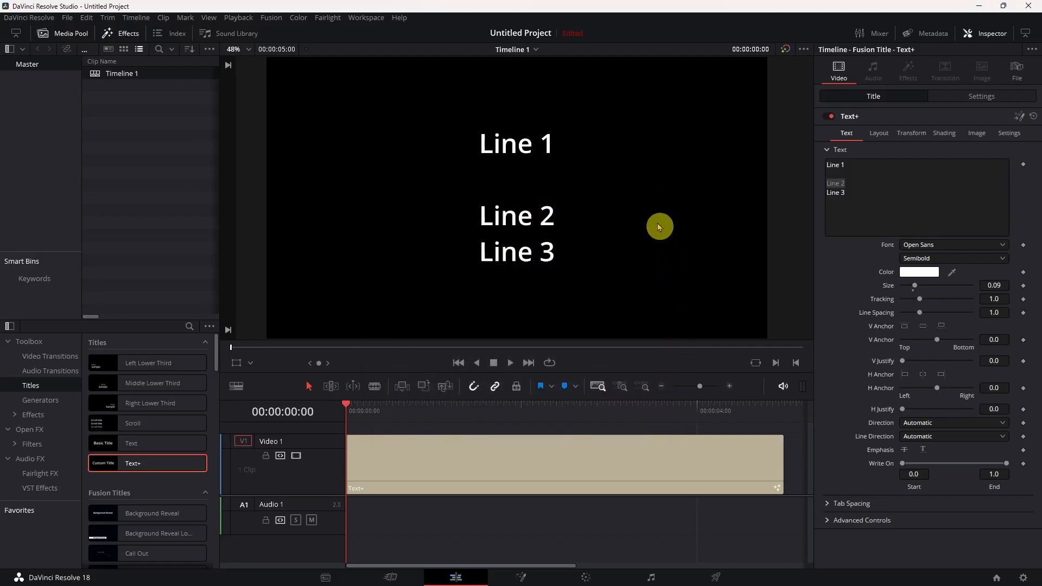
mouse_move(514, 143)
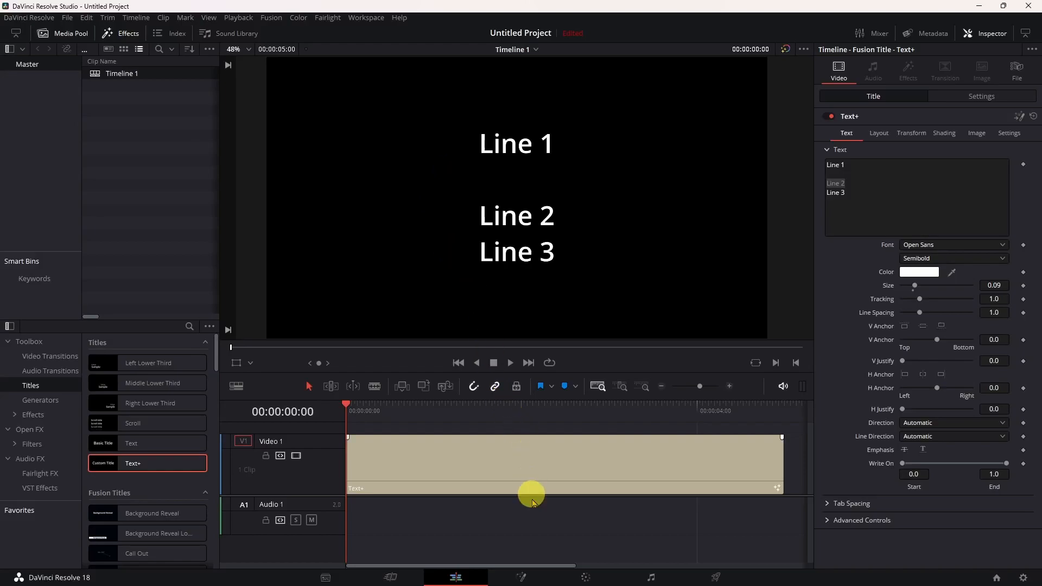
mouse_move(525, 575)
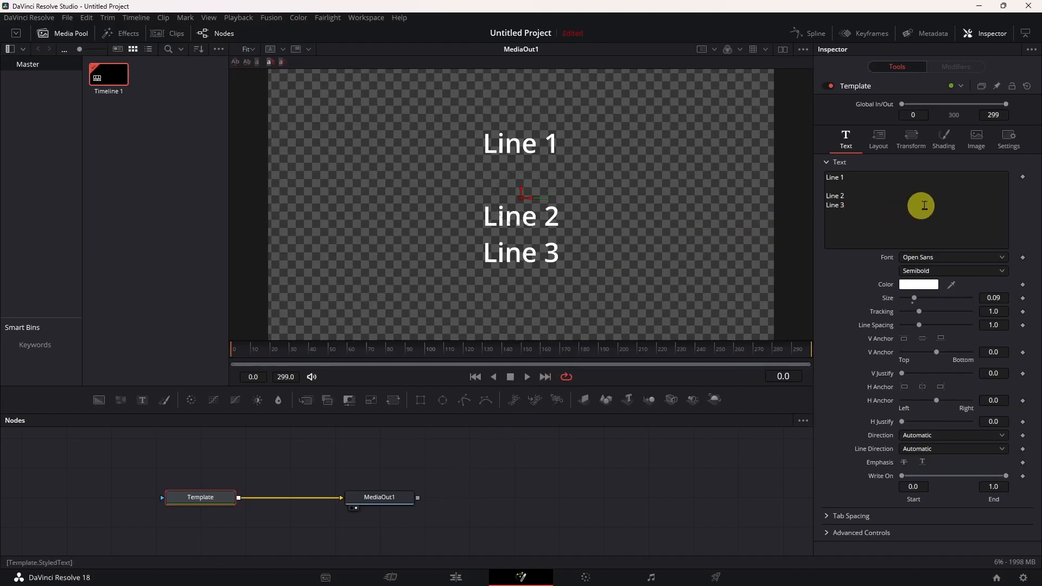
mouse_move(893, 197)
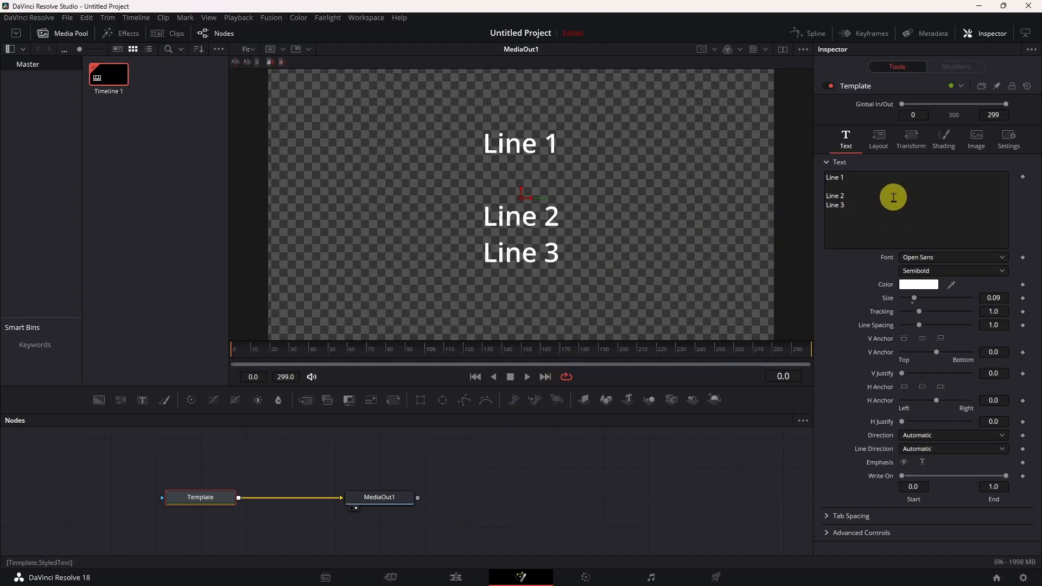
Bring up the context menu on the title's text box in the Inspector.
right_click(893, 198)
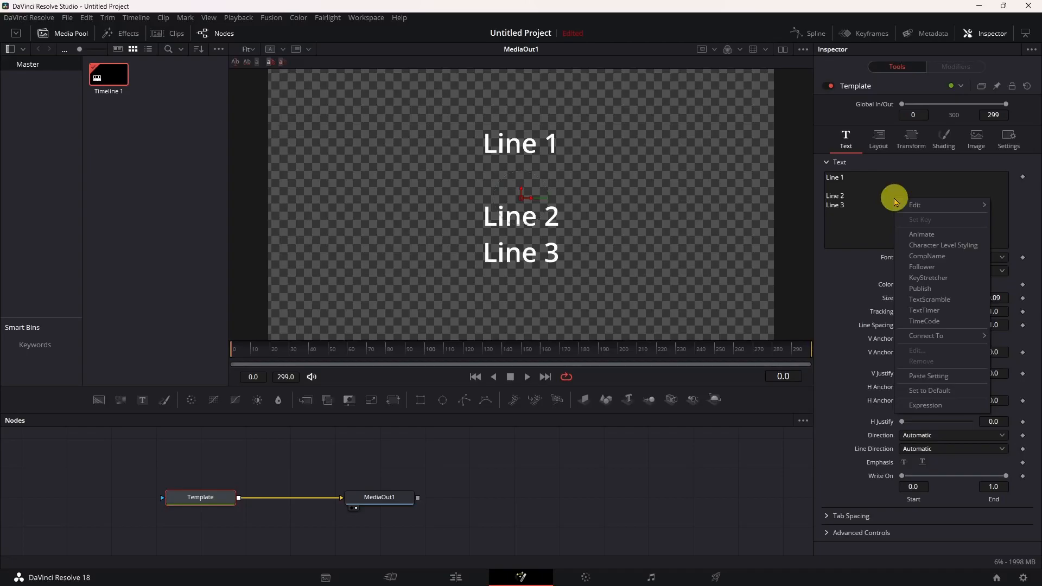
mouse_move(962, 245)
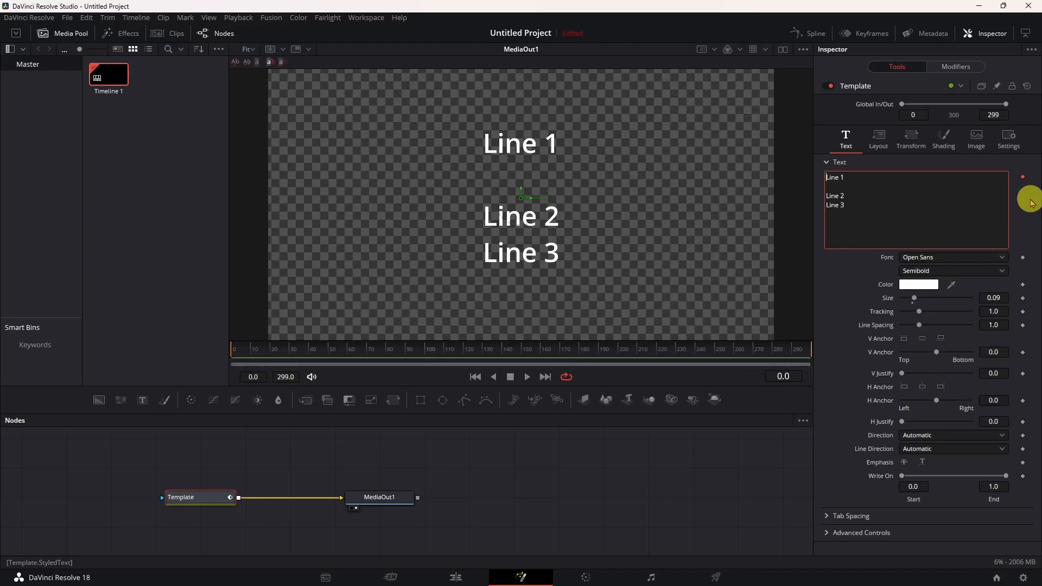
mouse_move(887, 224)
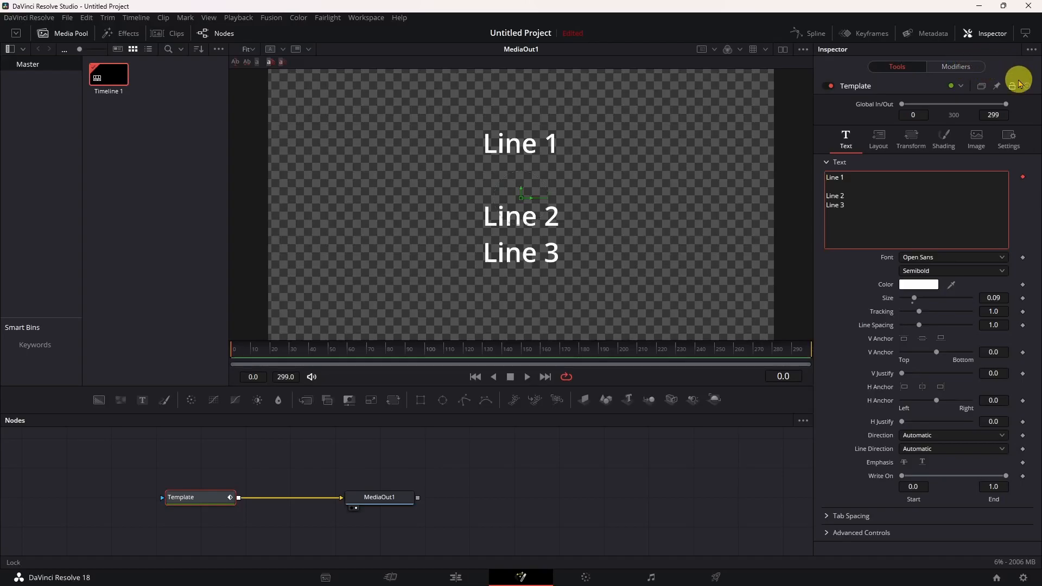
mouse_move(1017, 84)
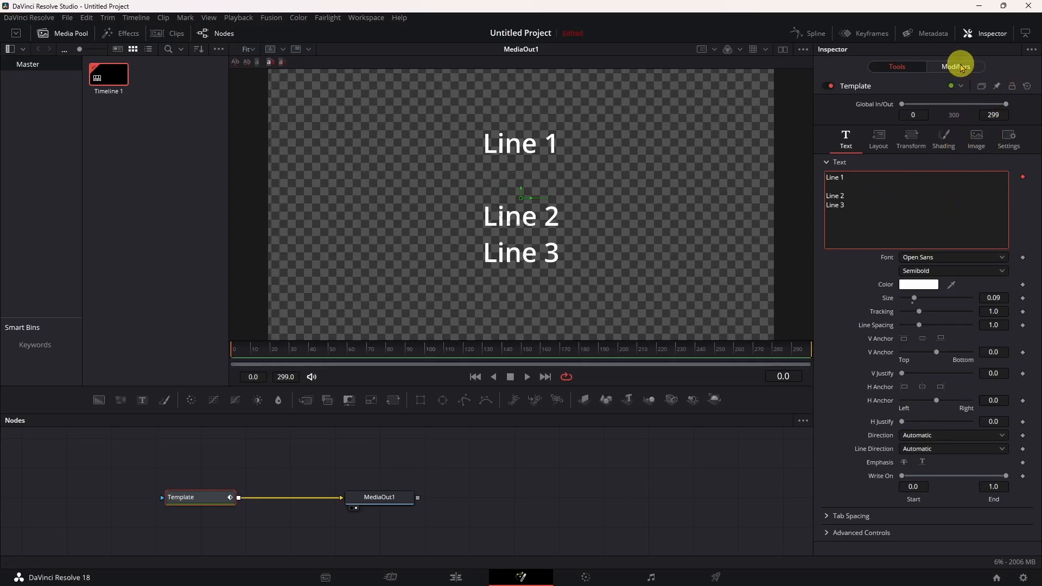
Show the Character Level Styling modifier's settings in the Inspector Modifiers tab.
left_click(896, 66)
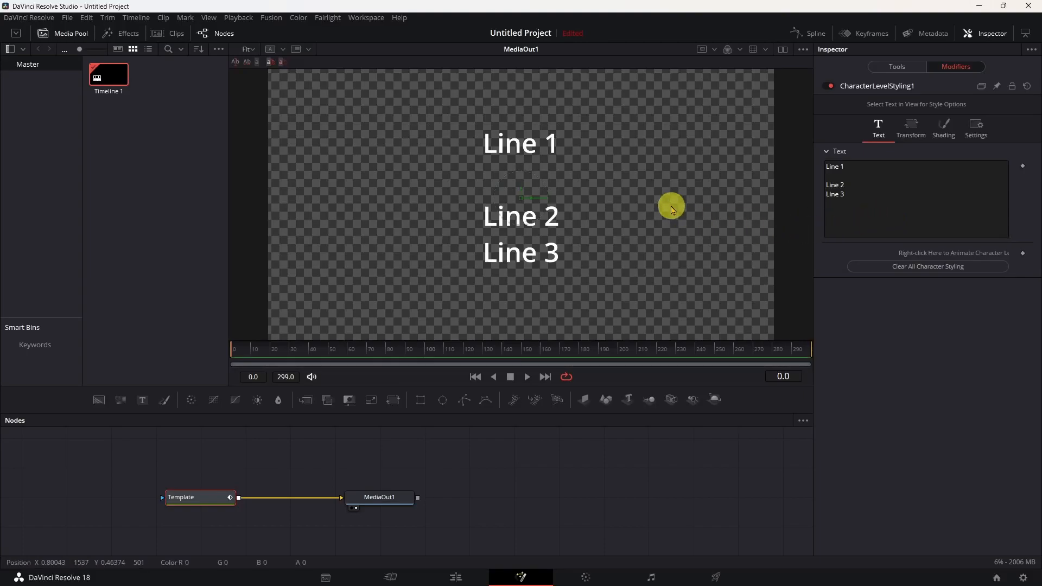
mouse_move(688, 204)
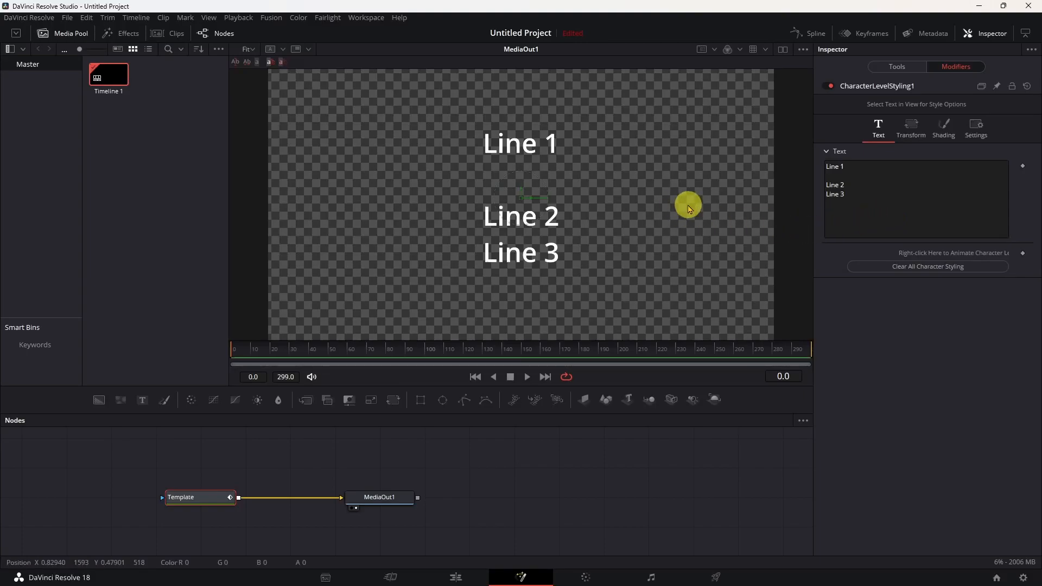
mouse_move(619, 154)
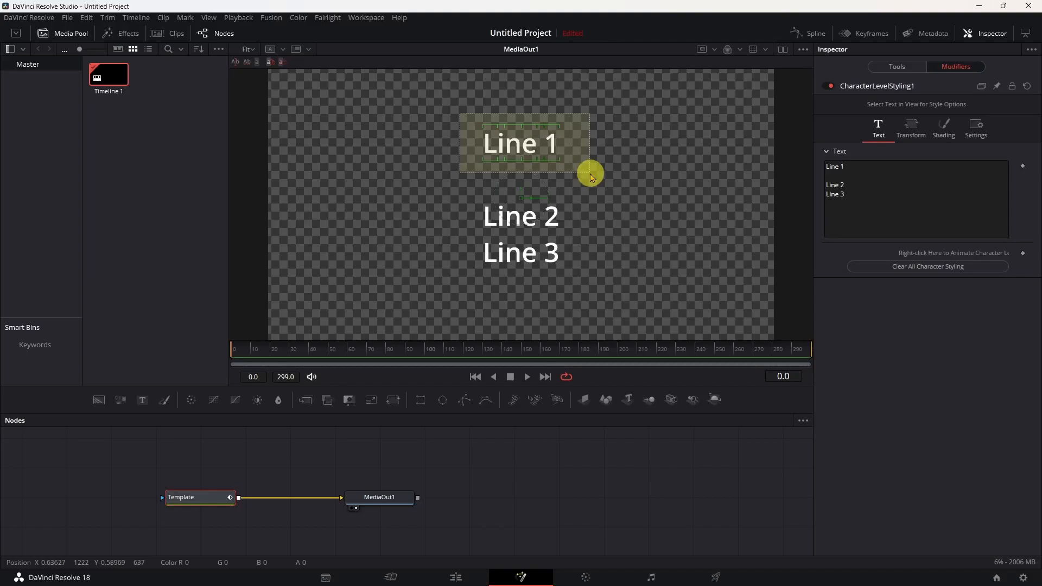
Select Line 1 in the viewer and colour it green.
left_click_drag(590, 173, 537, 175)
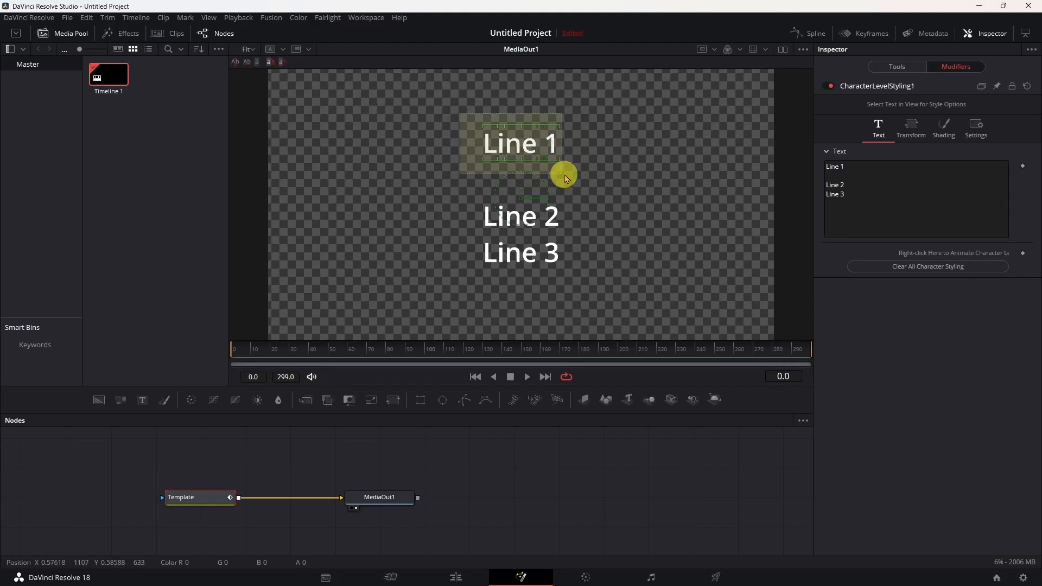
left_click(519, 144)
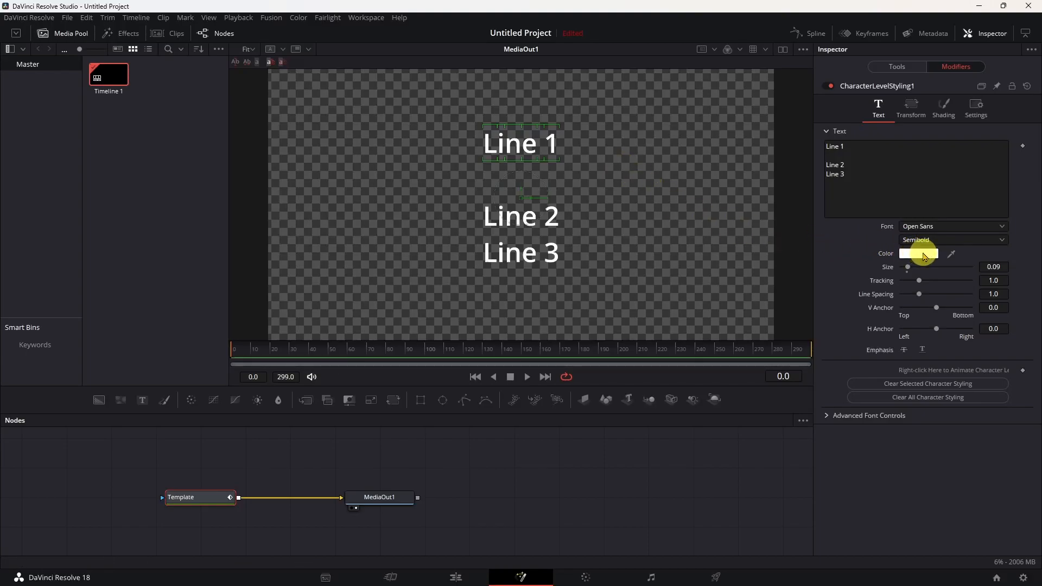
left_click(918, 254)
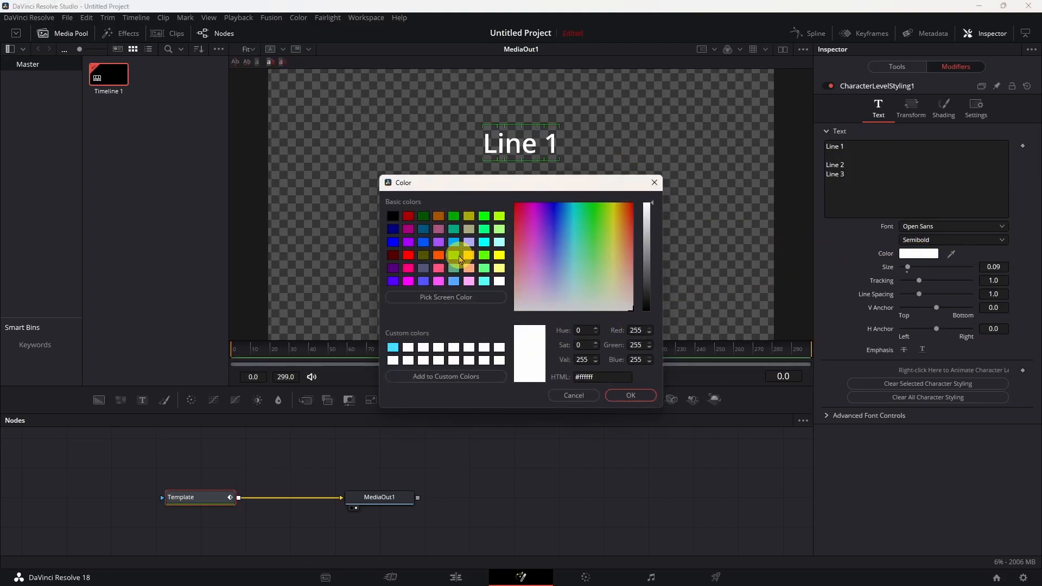
left_click(628, 395)
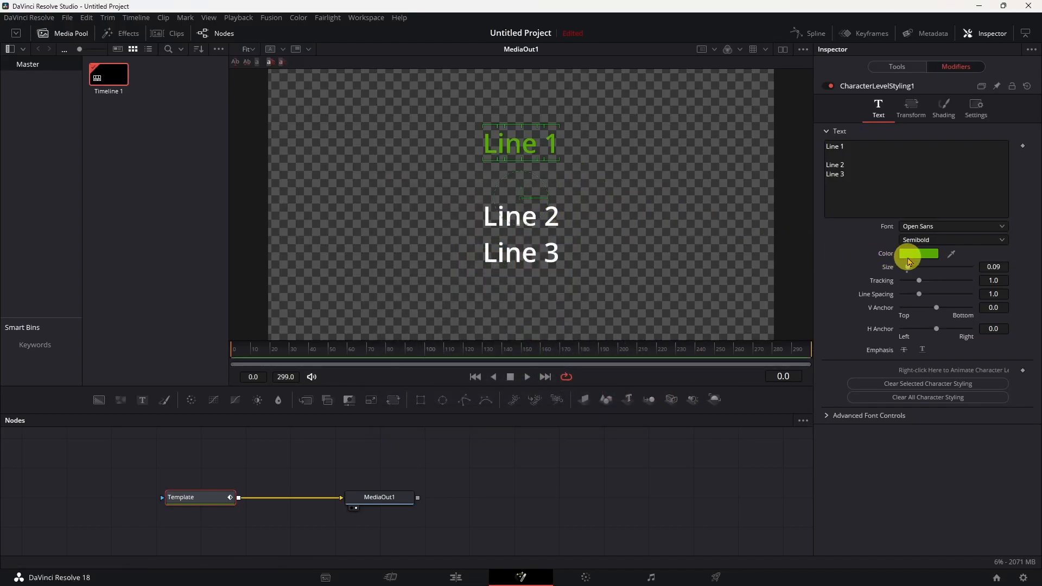
Set Line 1 to Niagara Engraved and enlarge it to about size 0.189.
left_click(952, 226)
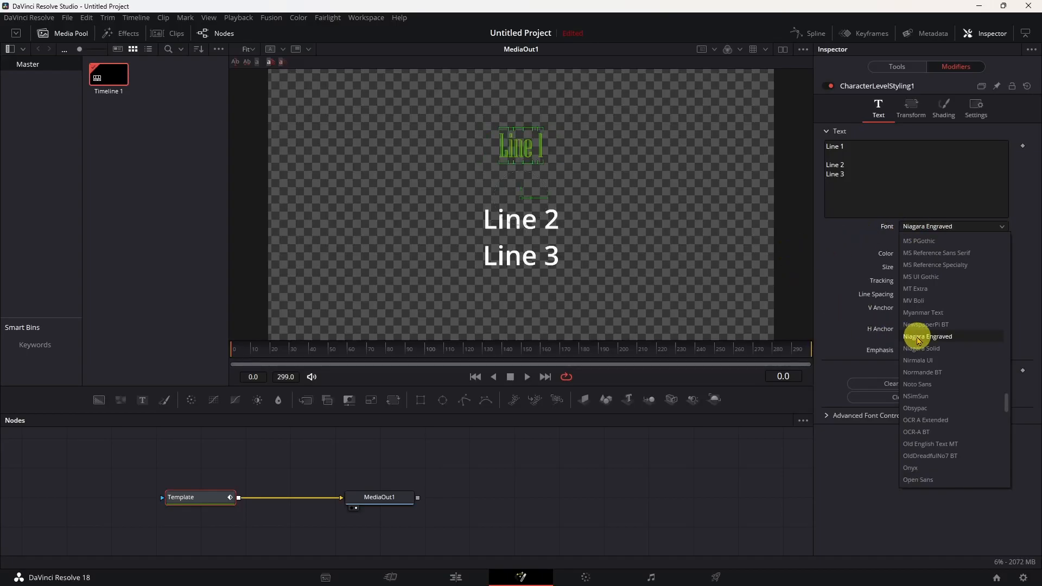
left_click(930, 337)
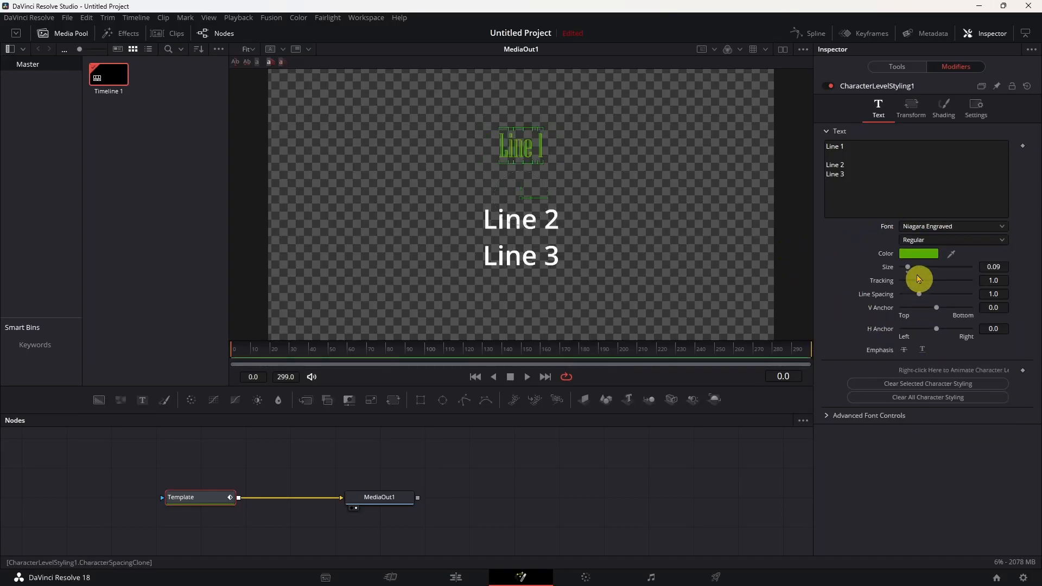
left_click_drag(919, 267, 921, 267)
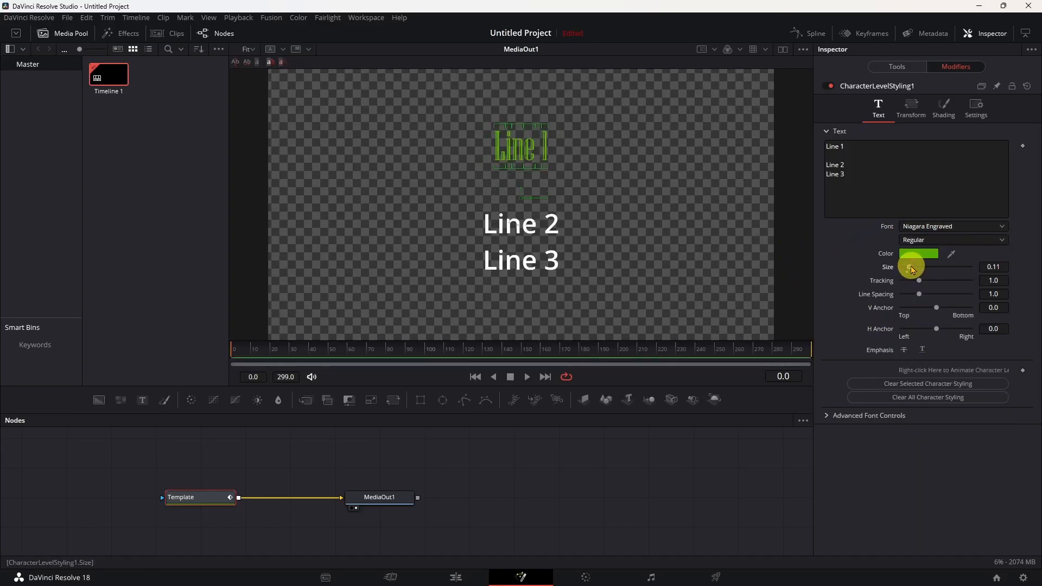
left_click_drag(911, 267, 916, 267)
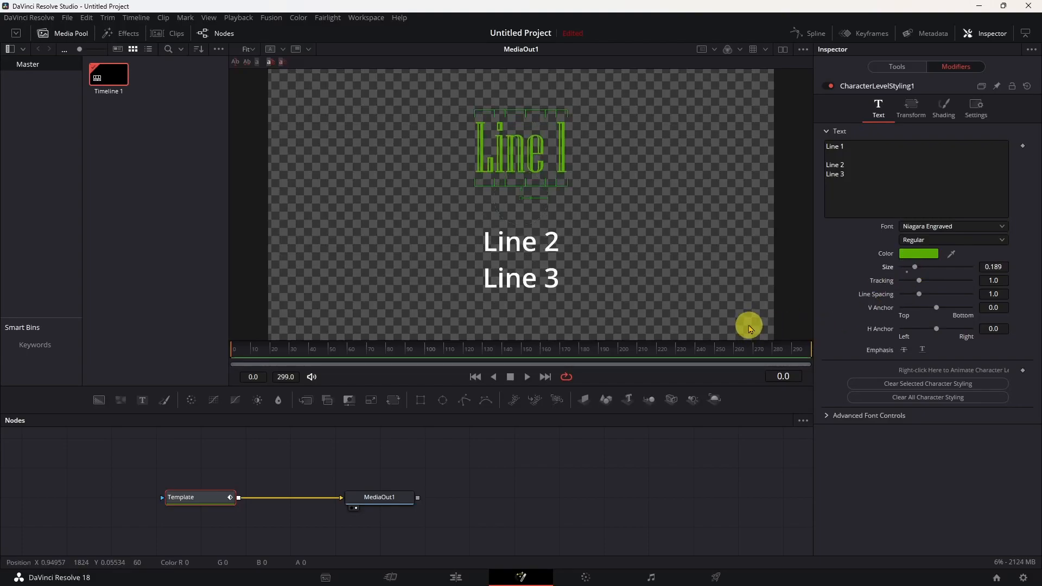
left_click_drag(749, 326, 445, 246)
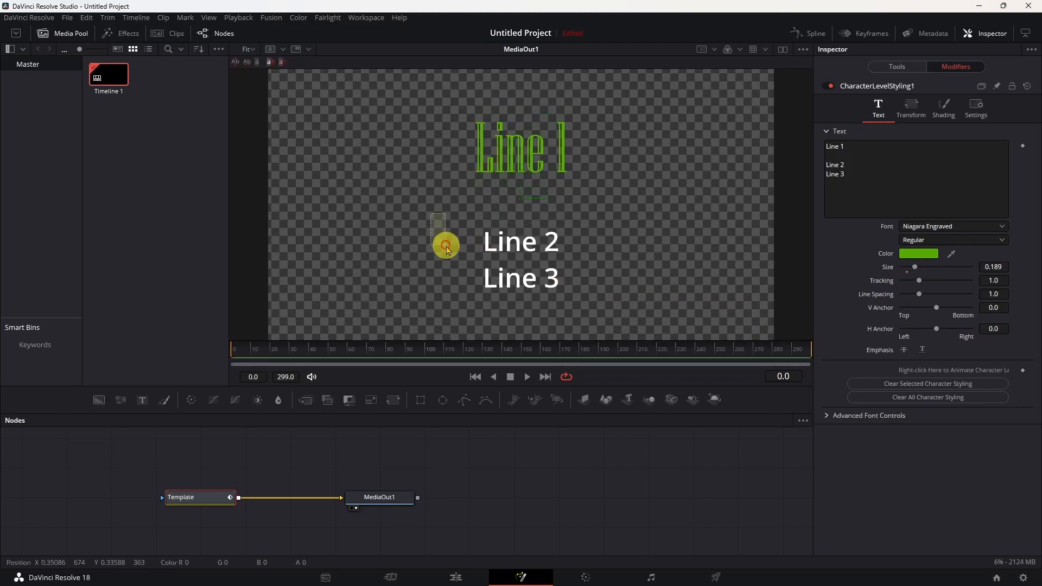
Select Line 2 in the viewer and colour it red (#aa0000).
left_click_drag(445, 242, 611, 259)
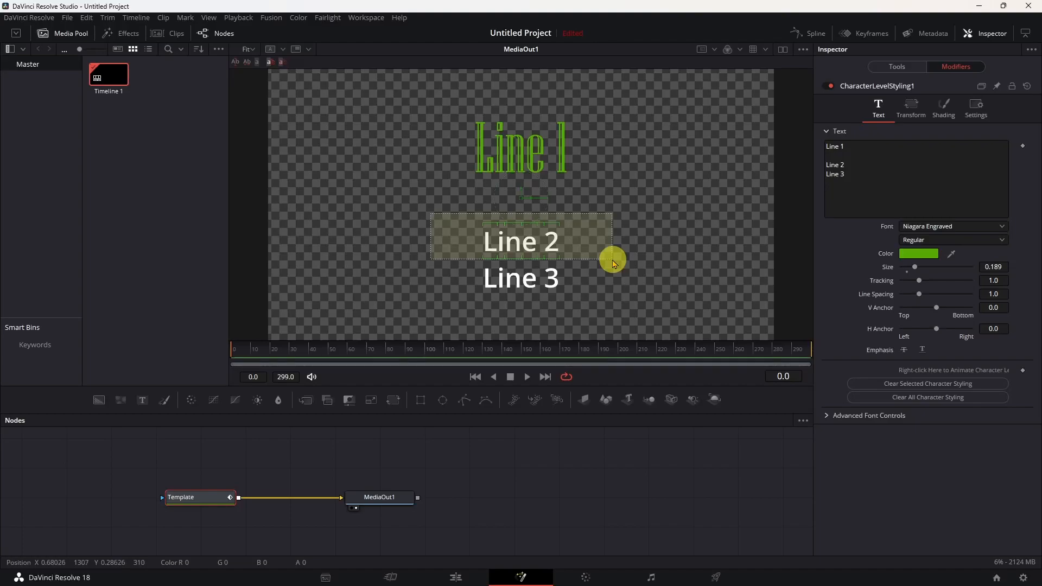
left_click(430, 217)
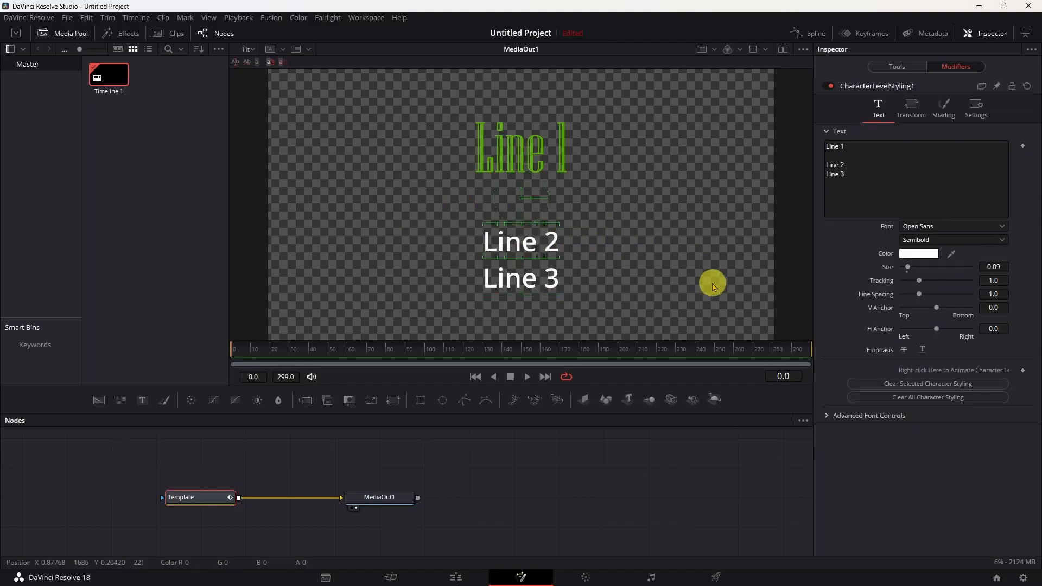
left_click(918, 253)
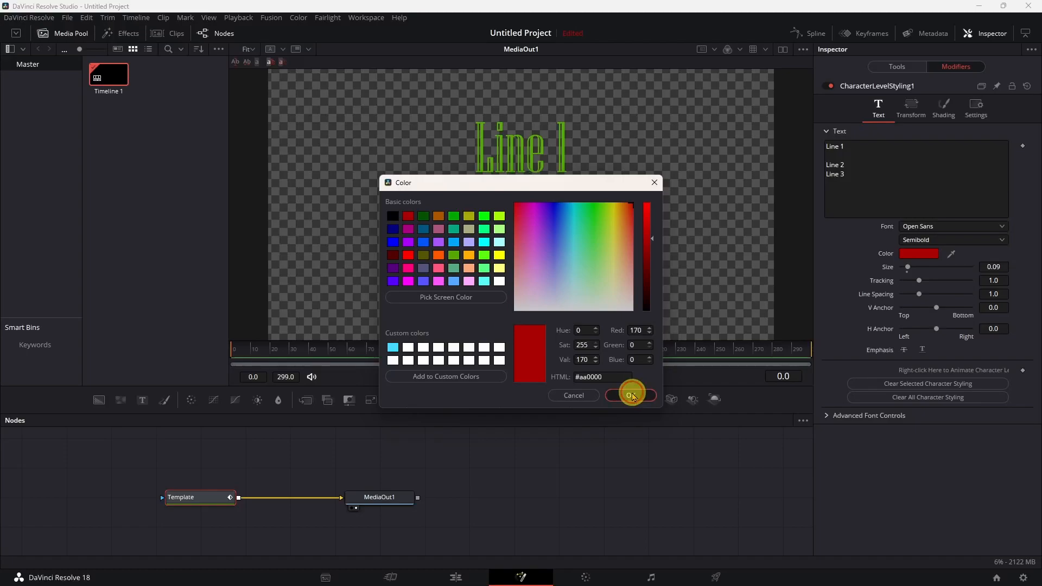
left_click(629, 395)
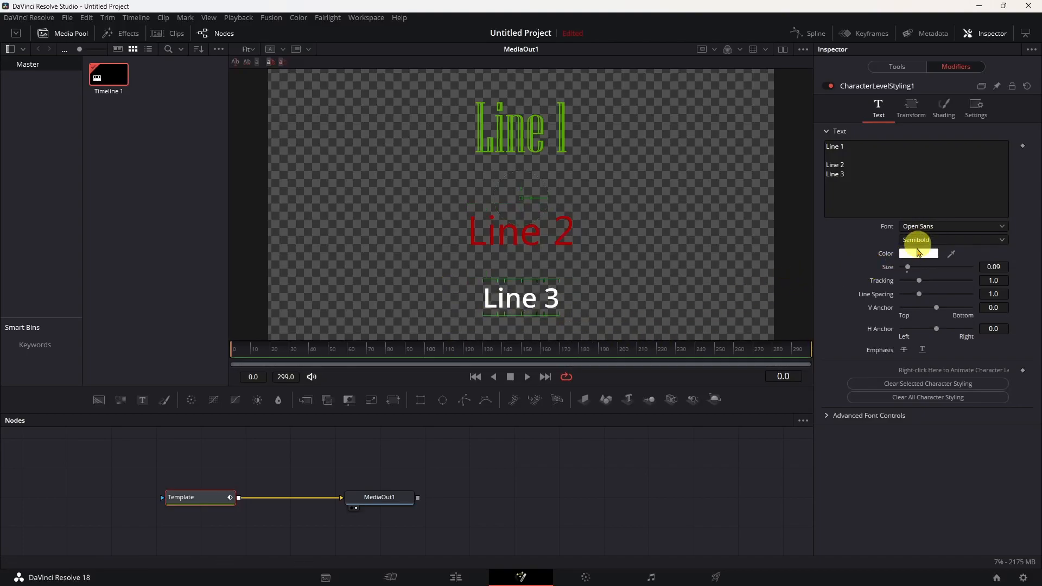
Colour Line 3 yellow and set it in the NewspaperPI BT symbol font.
left_click(919, 253)
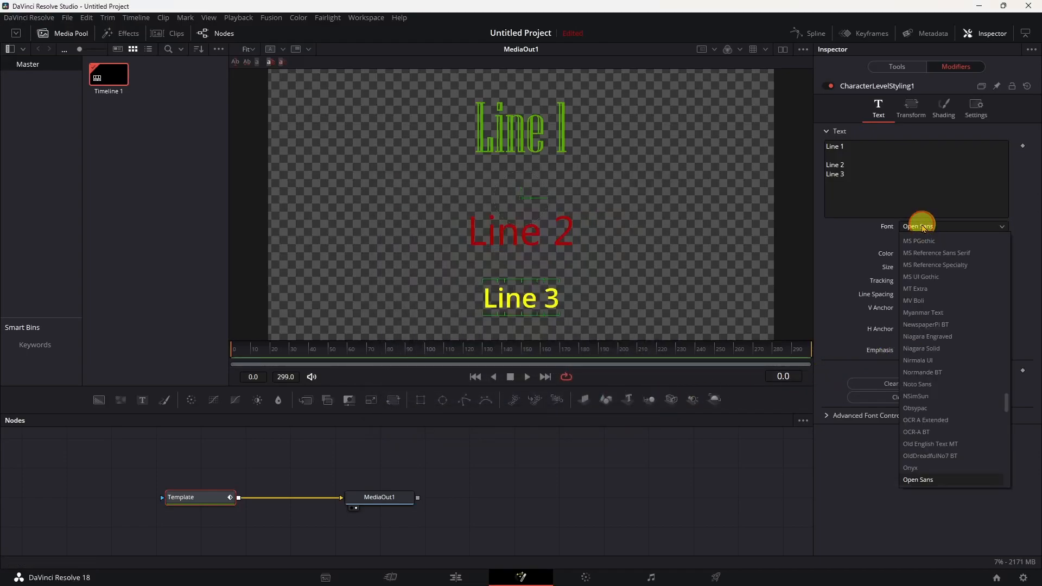
left_click(925, 324)
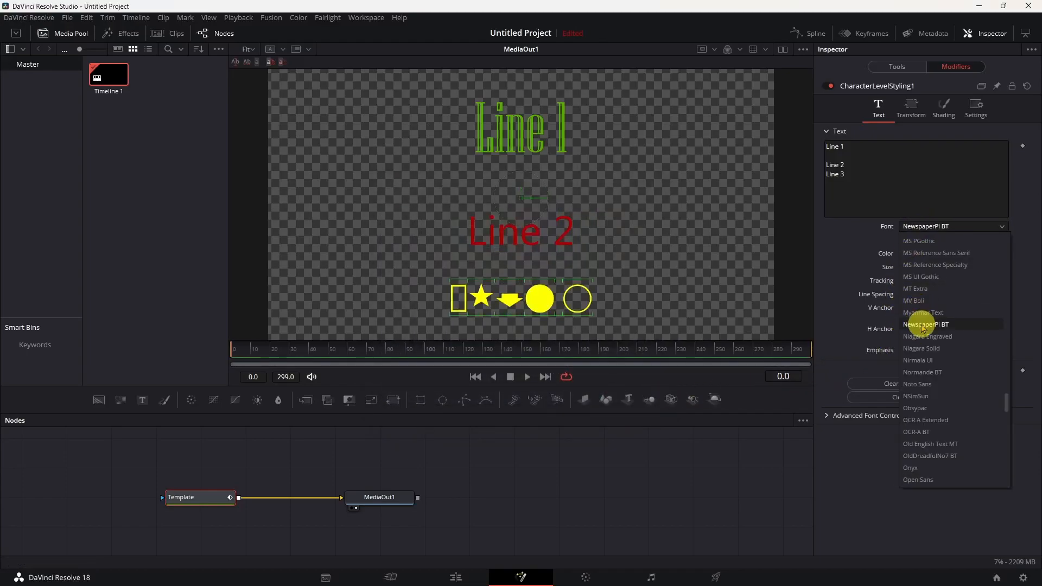
left_click(926, 324)
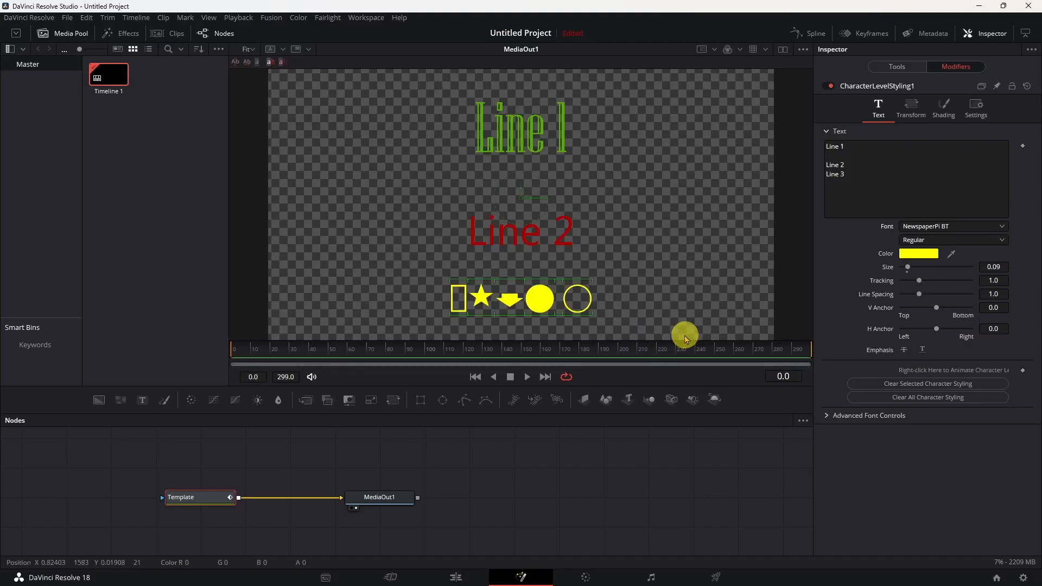
mouse_move(689, 332)
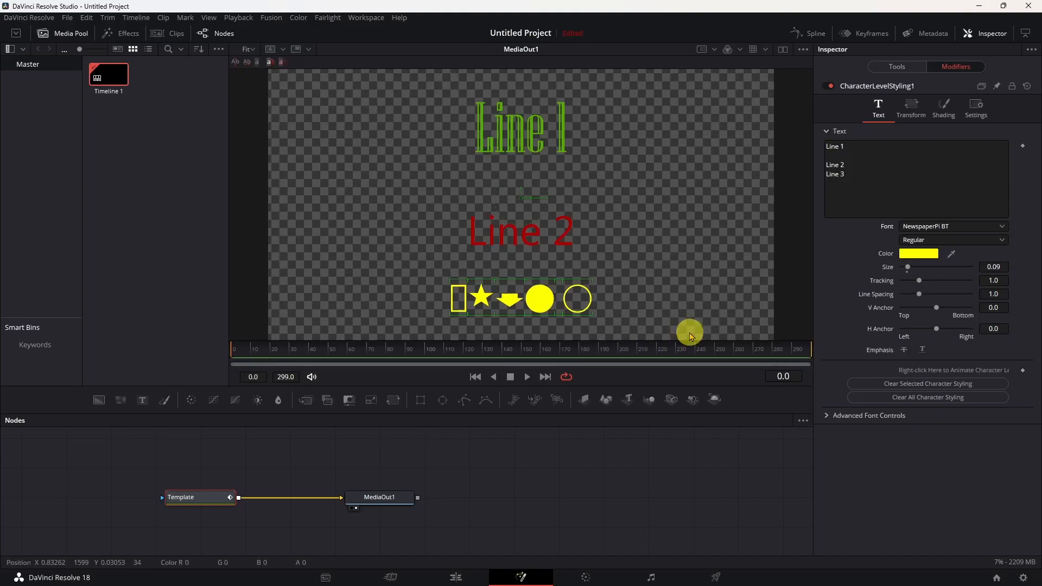